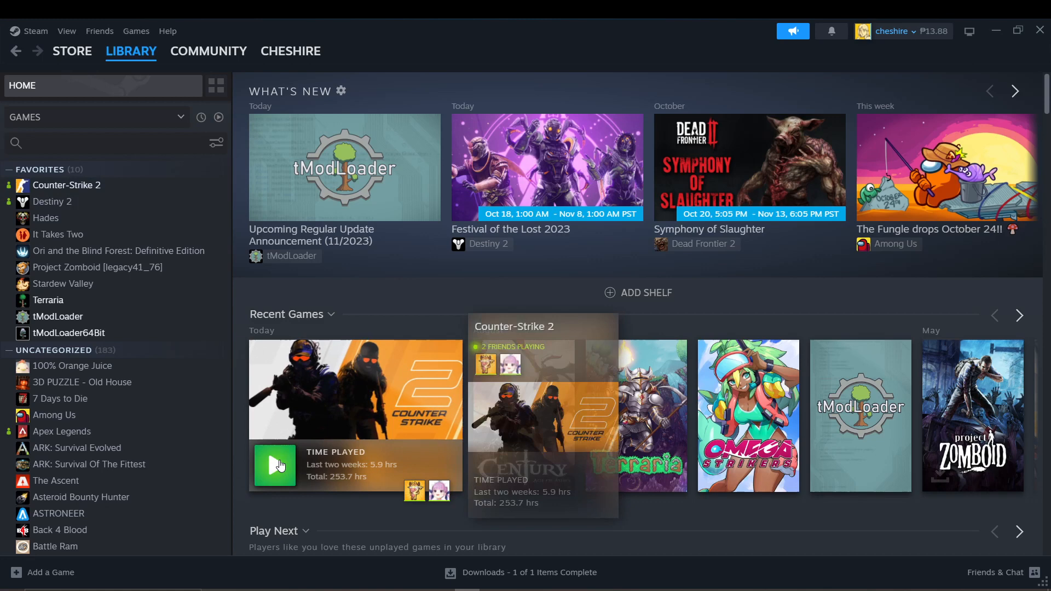
Launch Counter-Strike 2 from the Recent Games tile in the Steam Library
click(274, 465)
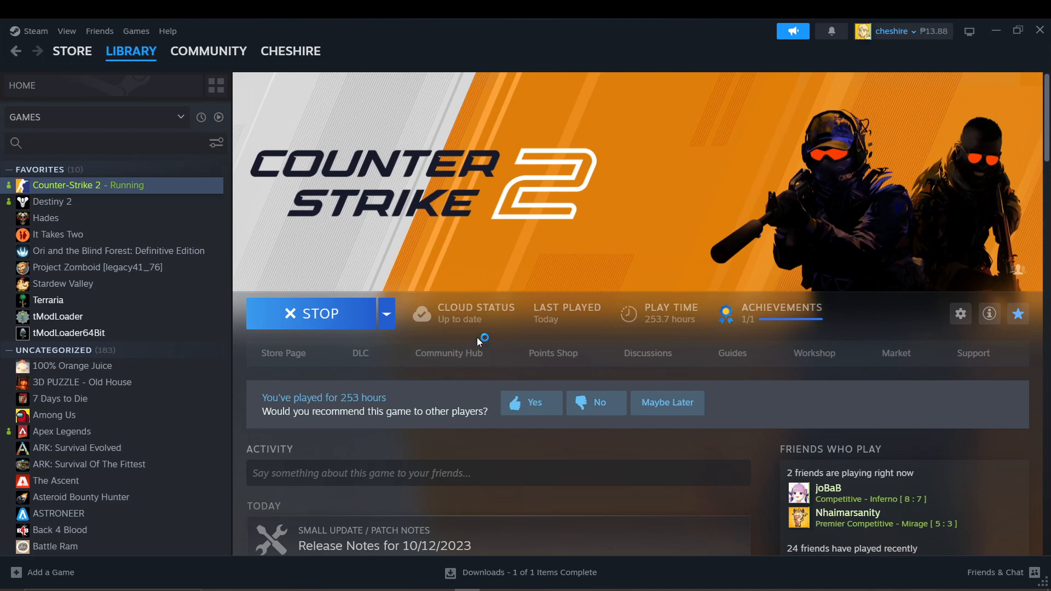
mouse_move(442, 374)
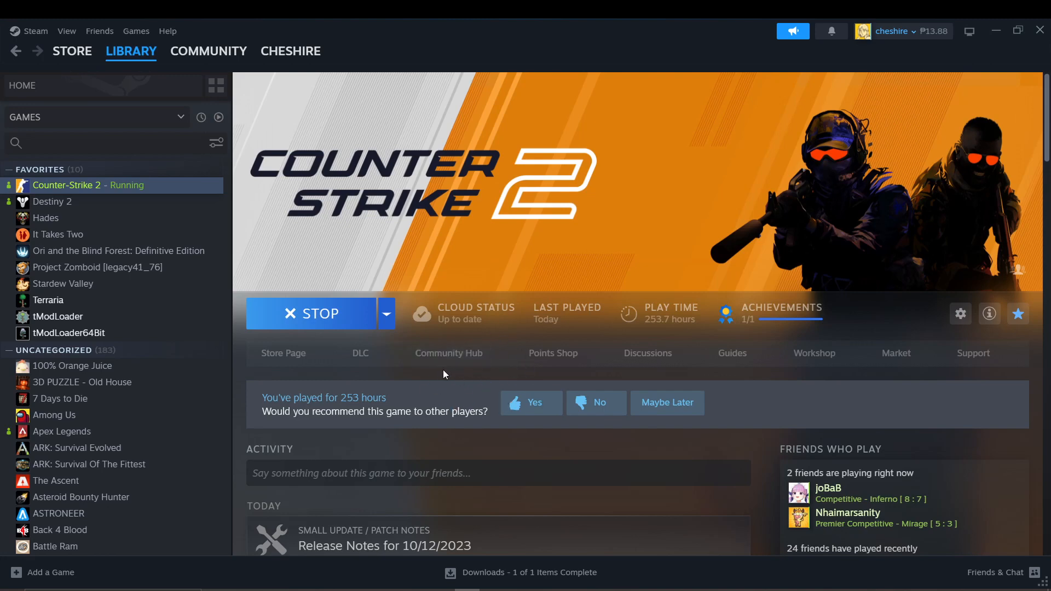
Scroll the Counter-Strike 2 library page while the game loads to its main menu
scroll(down, 3)
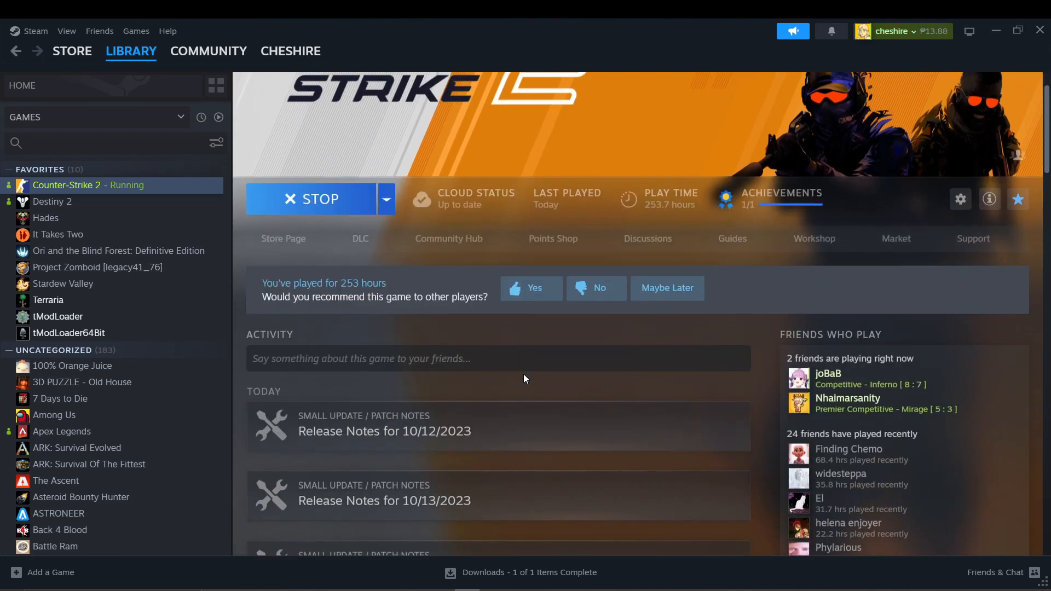
scroll(down, 3)
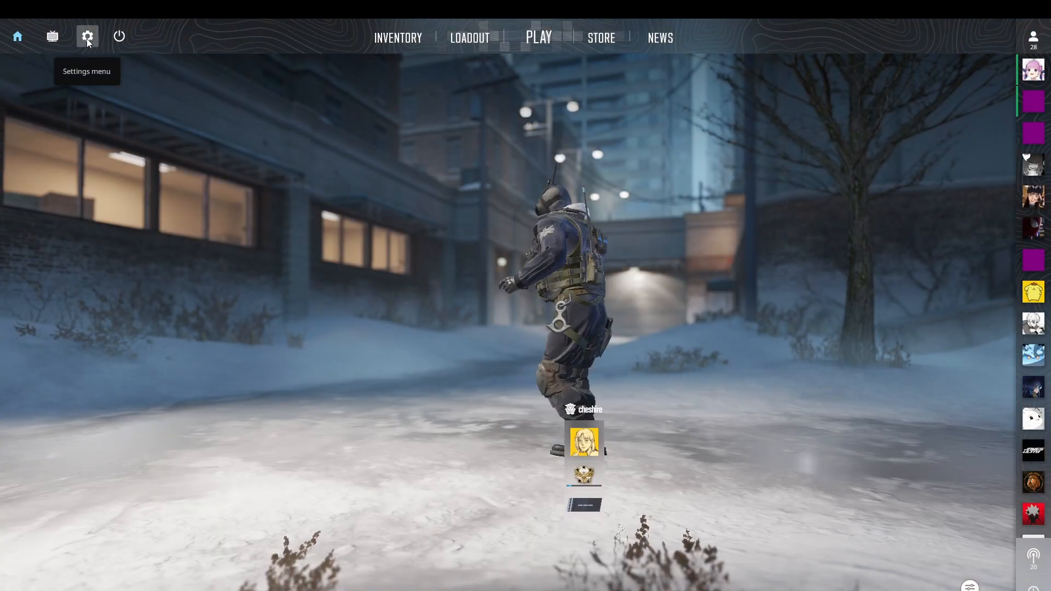
Open the gear Settings menu and switch to the VIDEO settings section
click(87, 36)
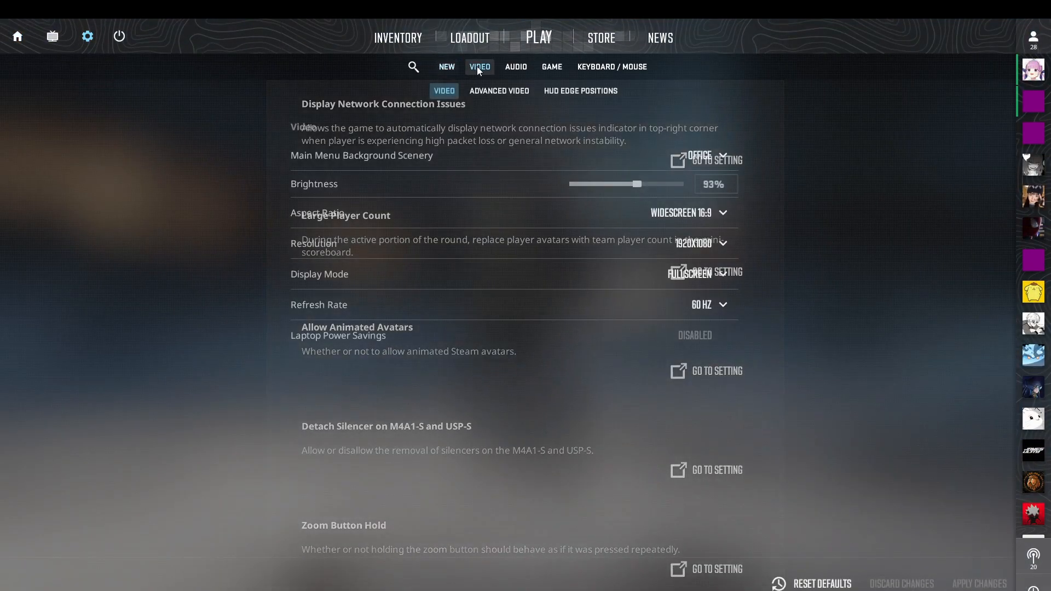
click(499, 90)
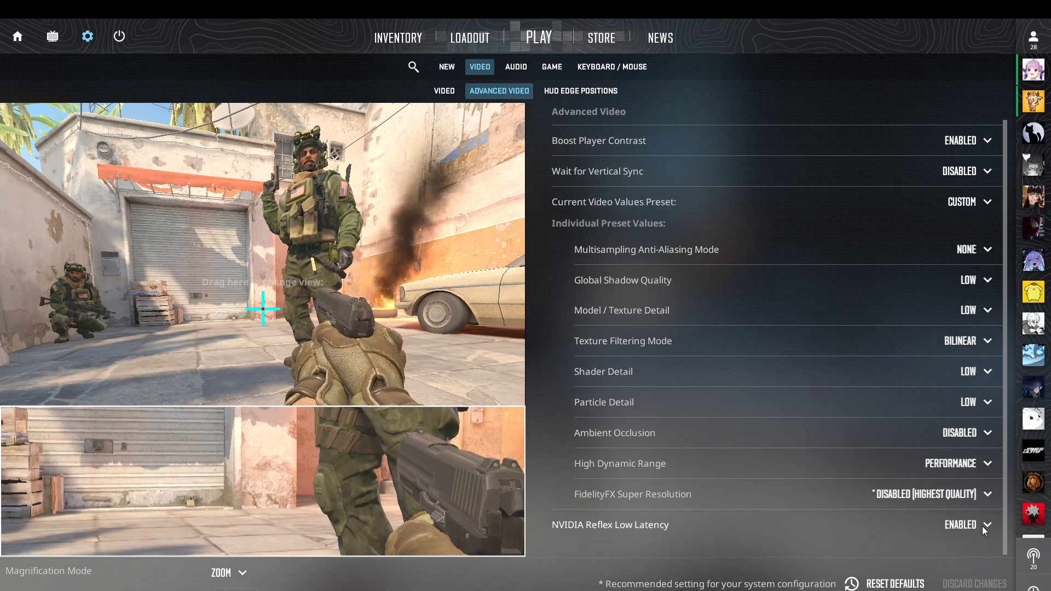
mouse_move(960, 525)
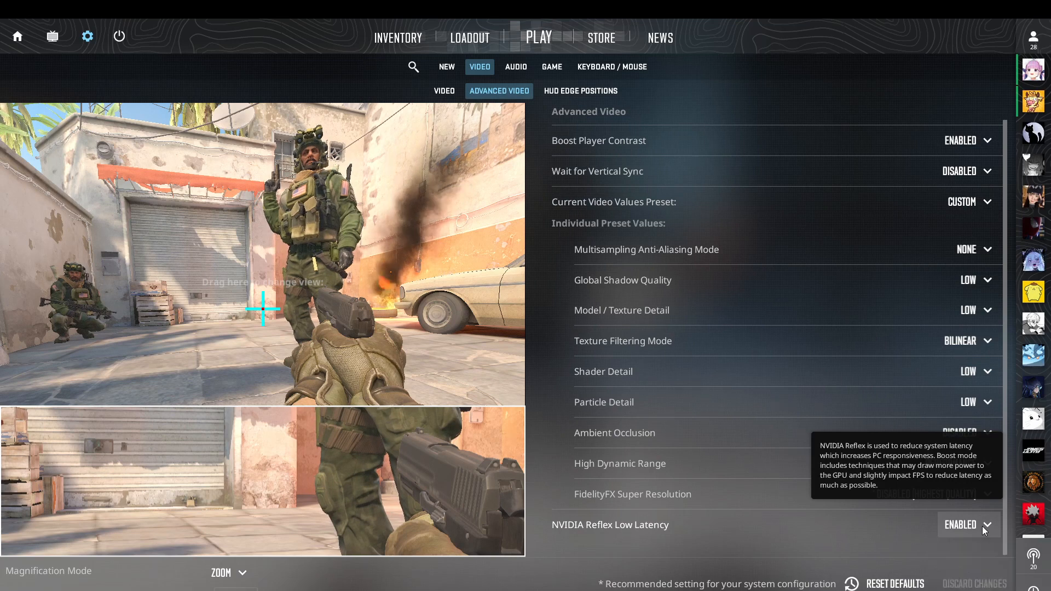
mouse_move(984, 567)
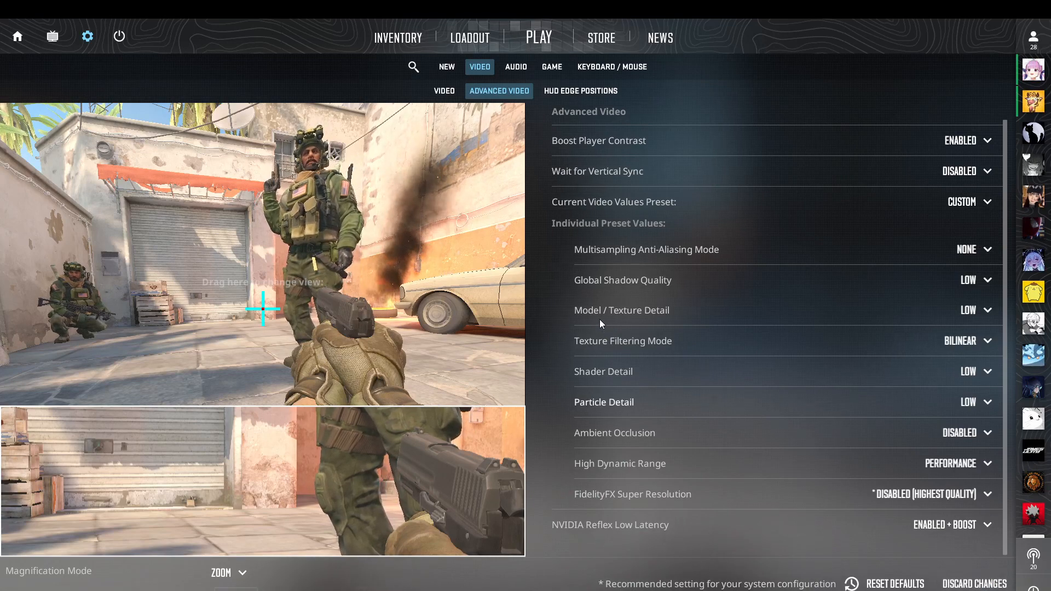
mouse_move(621, 309)
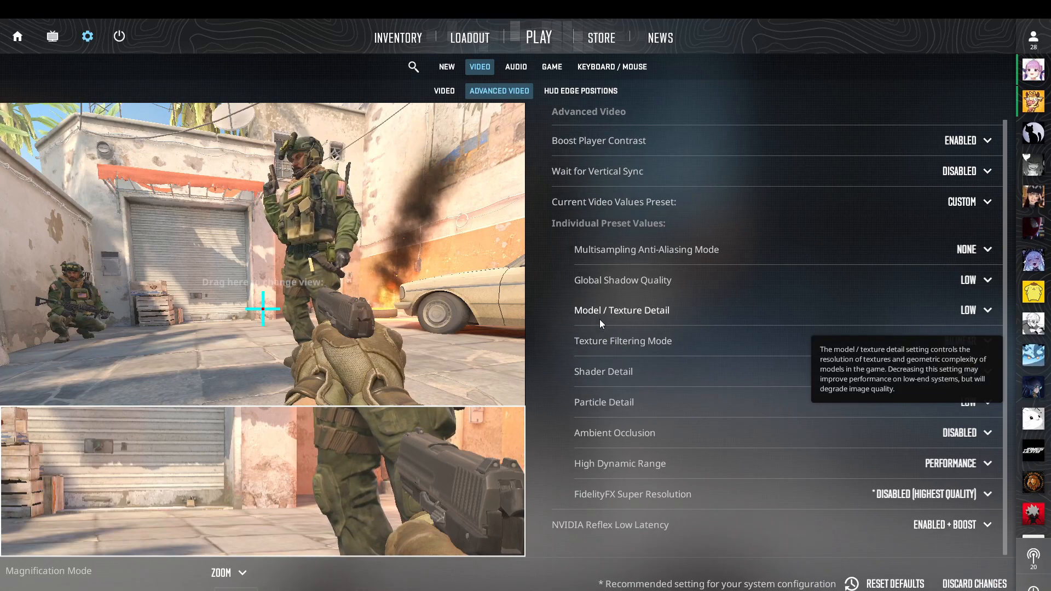
mouse_move(746, 122)
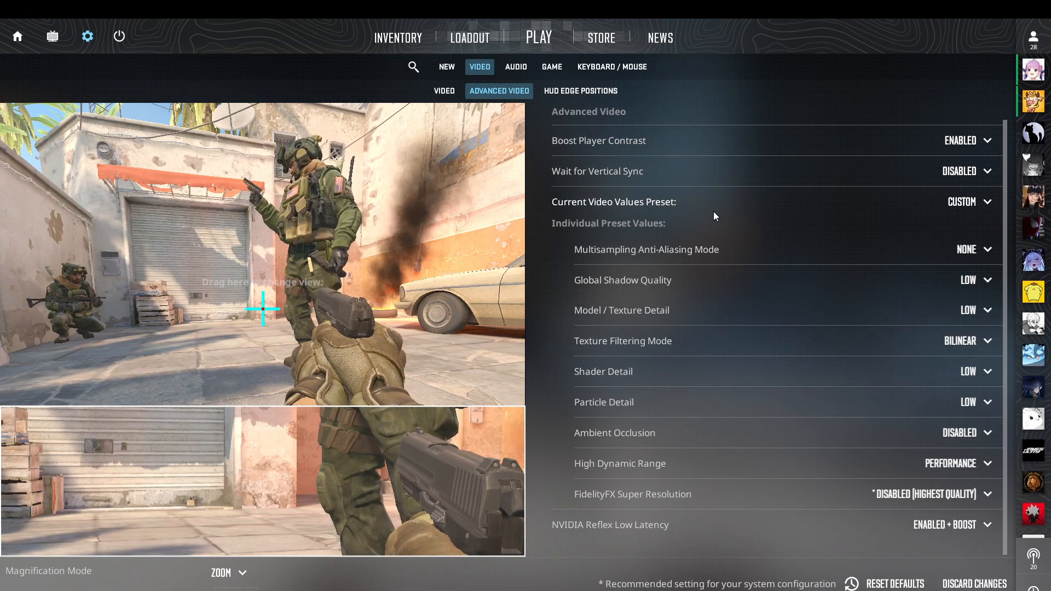
mouse_move(761, 183)
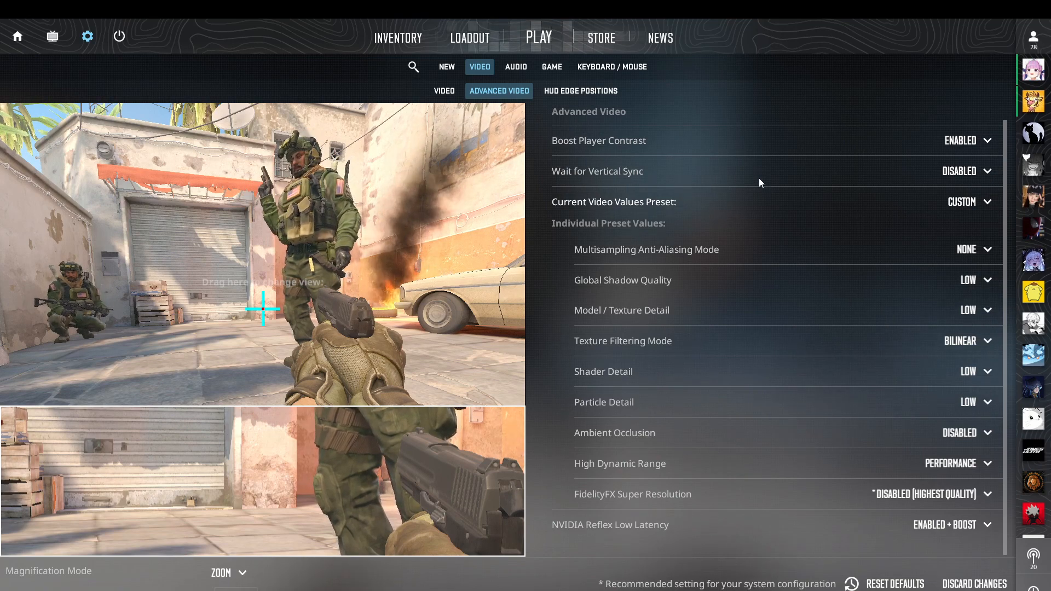